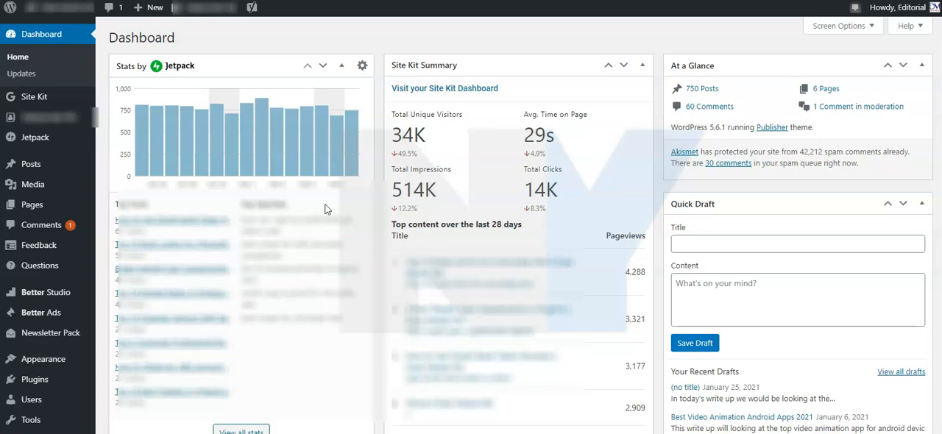
{"action": "mouse_move", "coordinate": [389, 46]}
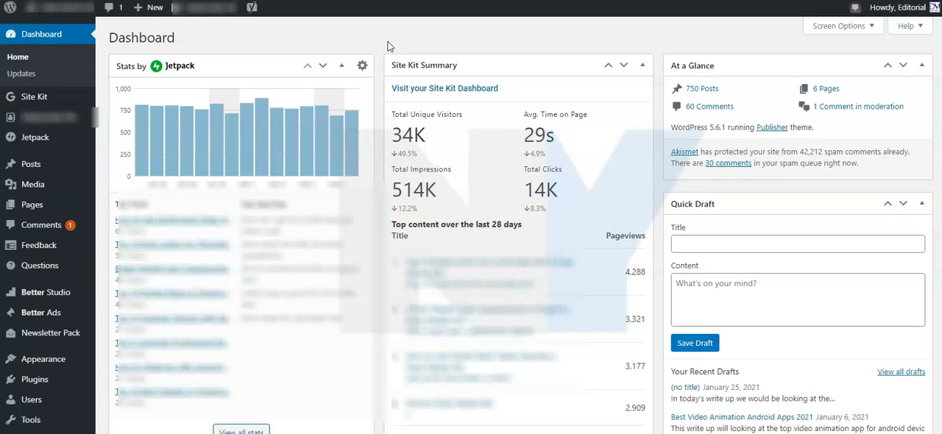
{"action": "mouse_move", "coordinate": [33, 163]}
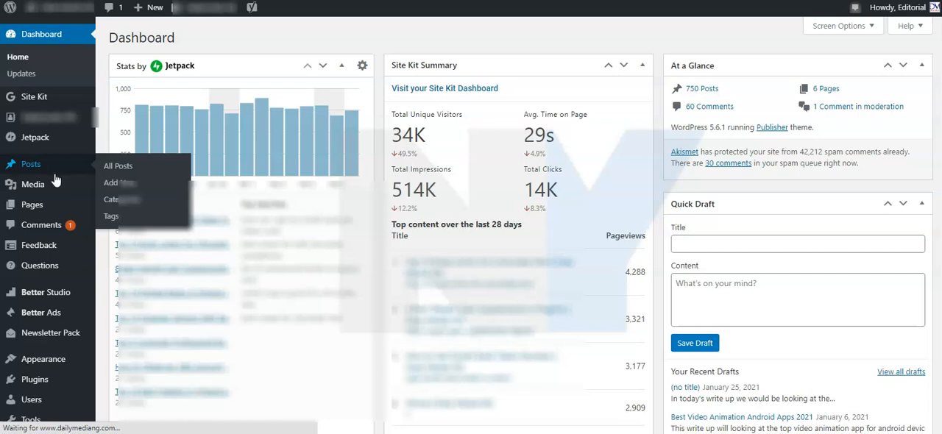
- Go to the site's Posts list to find '10 Best Payment Gateways in Ghana (2021)'
{"action": "left_click", "coordinate": [117, 165]}
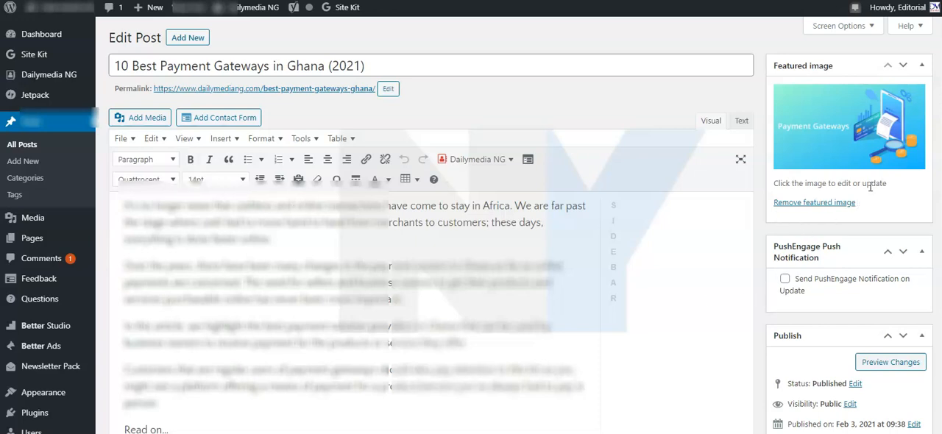
{"action": "scroll", "scroll_direction": "down", "scroll_amount": 3}
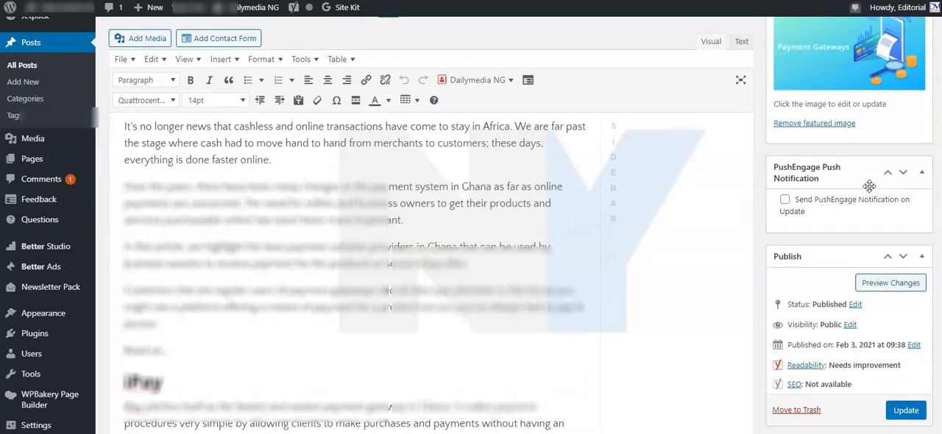
{"action": "scroll", "scroll_direction": "down", "scroll_amount": 3}
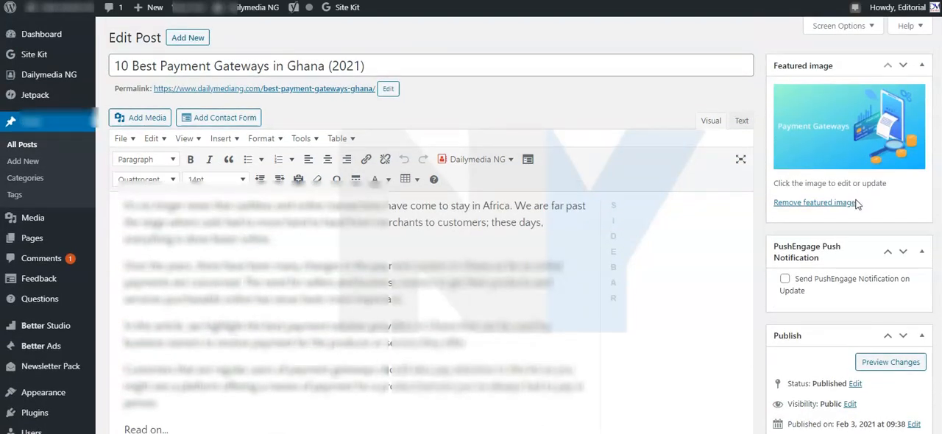
{"action": "scroll", "scroll_direction": "down", "scroll_amount": 3}
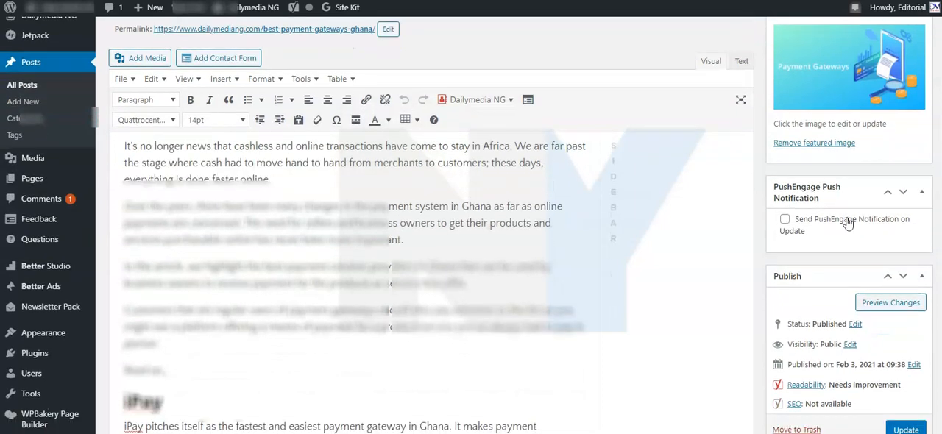
{"action": "scroll", "scroll_direction": "down", "scroll_amount": 3}
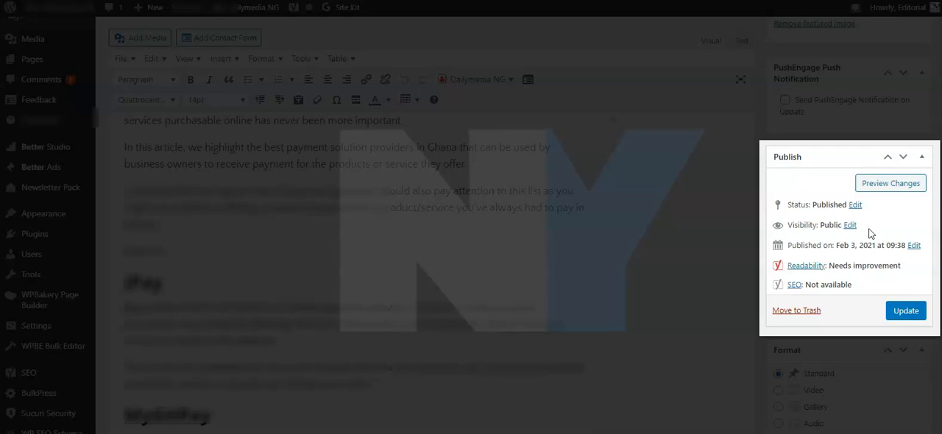
- Choose Private for the post's visibility after trying Password protected and Public
{"action": "left_click", "coordinate": [848, 224]}
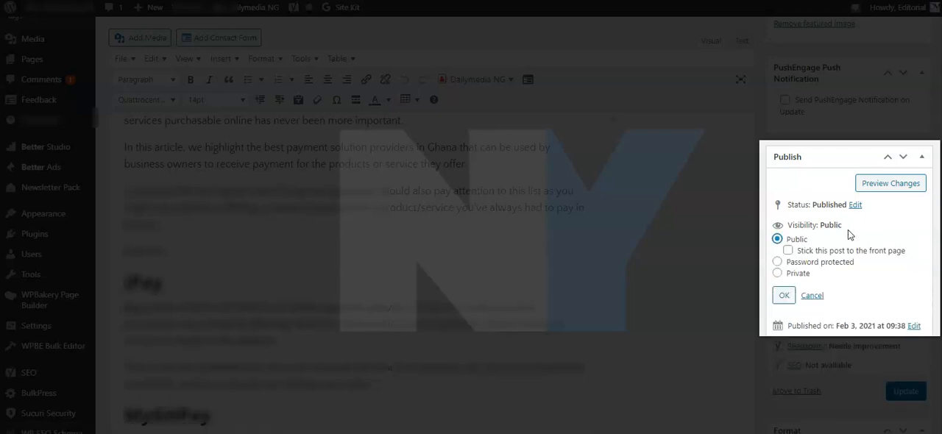
{"action": "mouse_move", "coordinate": [790, 274]}
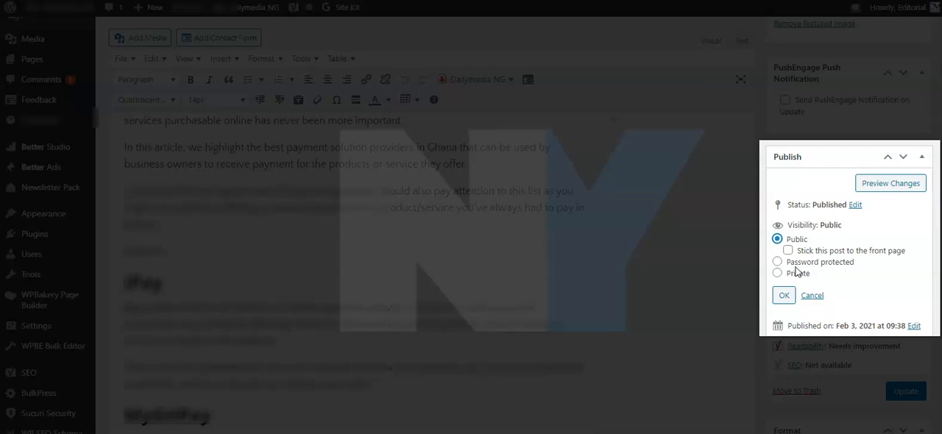
{"action": "mouse_move", "coordinate": [790, 271]}
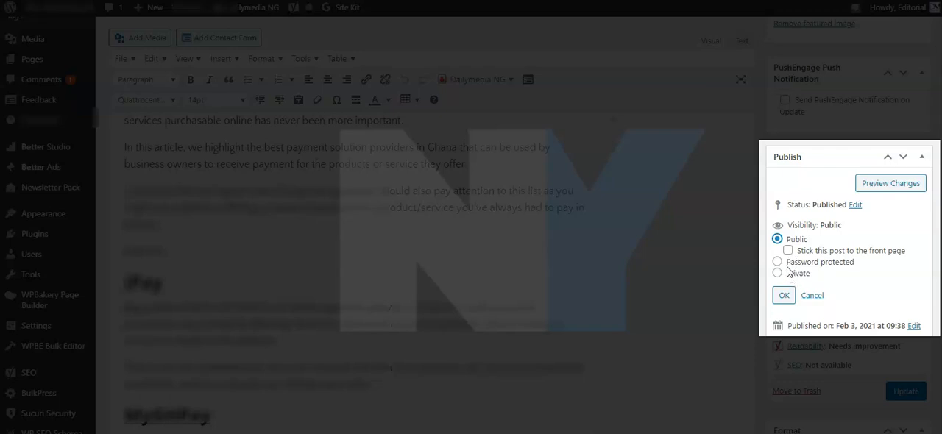
{"action": "mouse_move", "coordinate": [782, 283]}
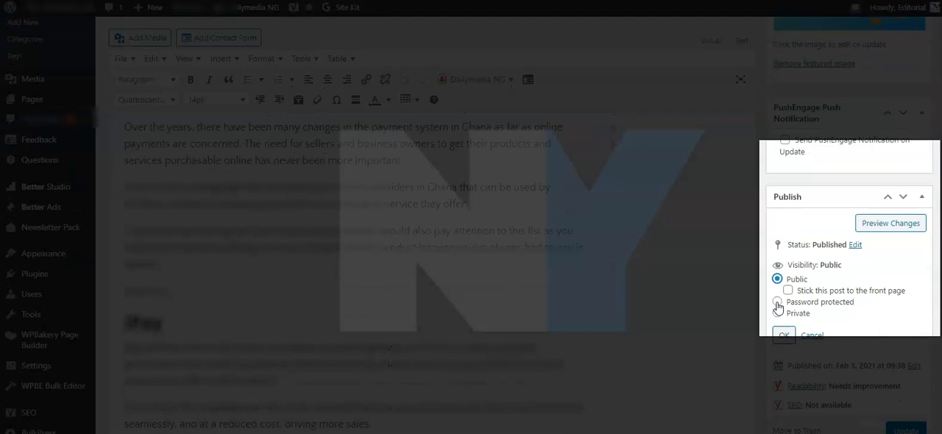
{"action": "left_click", "coordinate": [778, 291]}
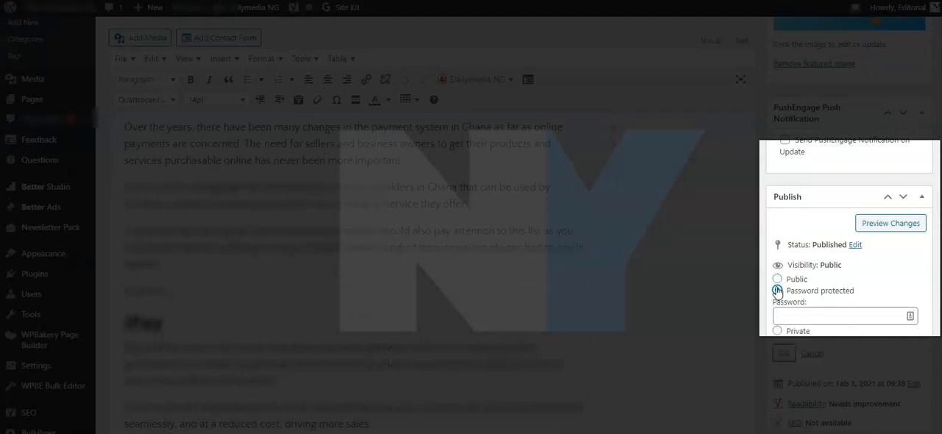
{"action": "left_click", "coordinate": [777, 280]}
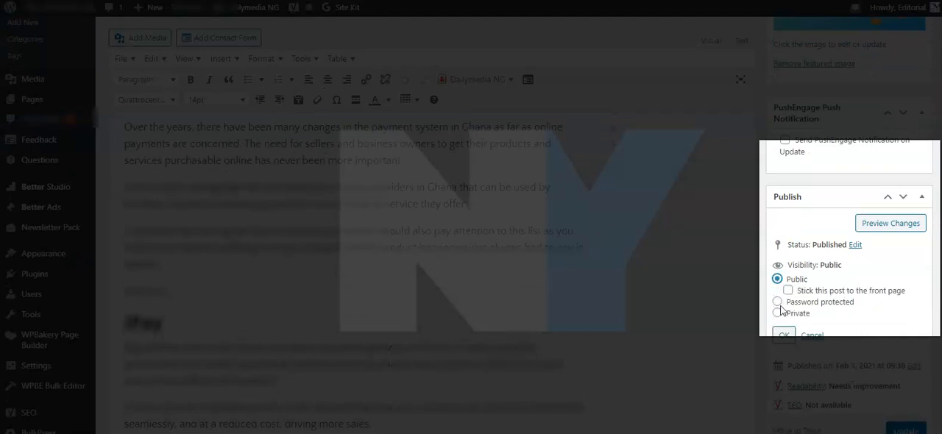
{"action": "left_click", "coordinate": [778, 301]}
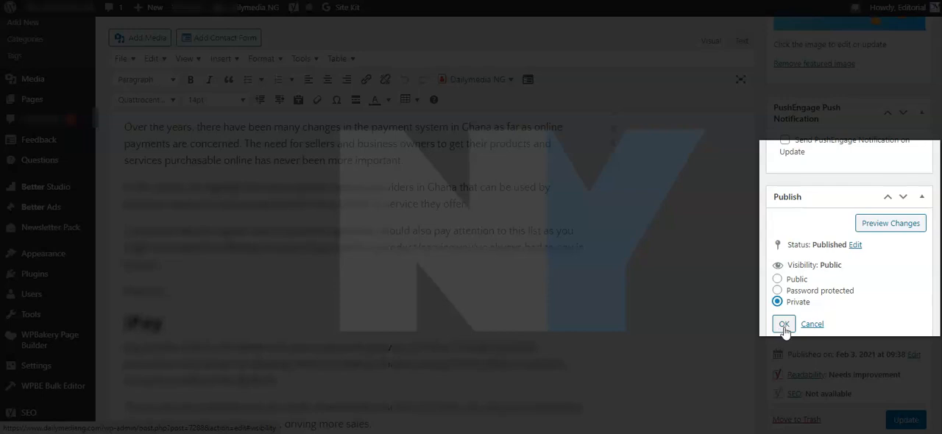
- Confirm Private visibility twice so the post's status reads Privately Published
{"action": "left_click", "coordinate": [784, 324]}
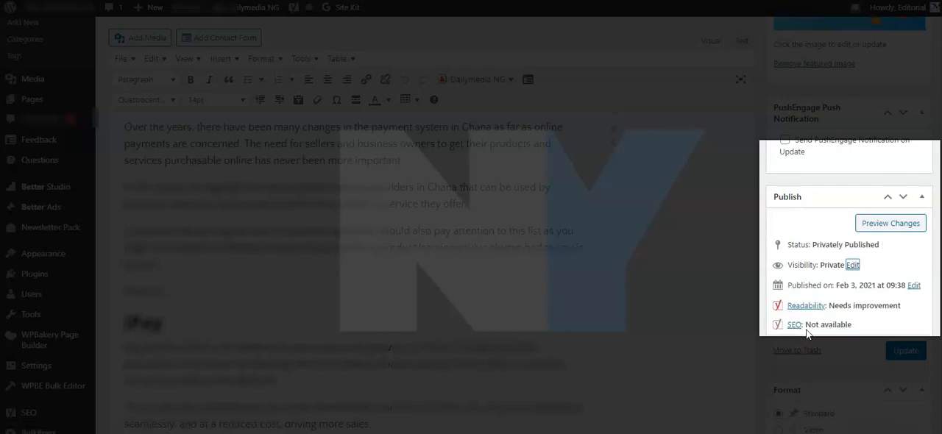
{"action": "mouse_move", "coordinate": [854, 274]}
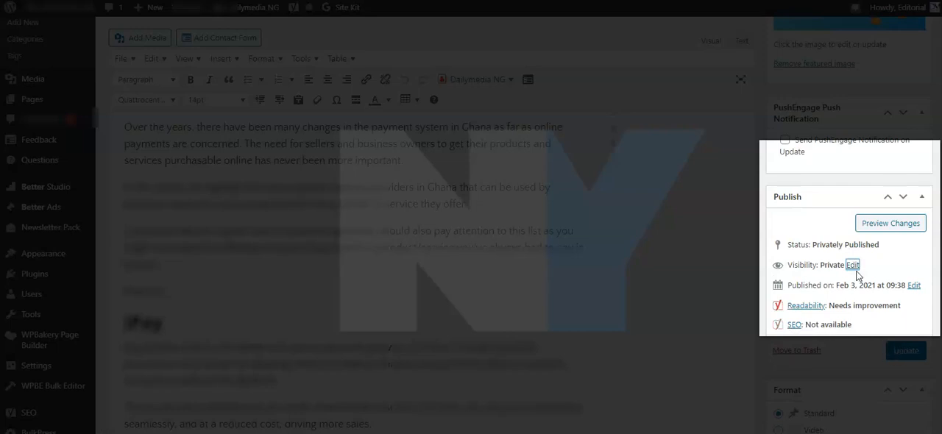
{"action": "left_click", "coordinate": [853, 265]}
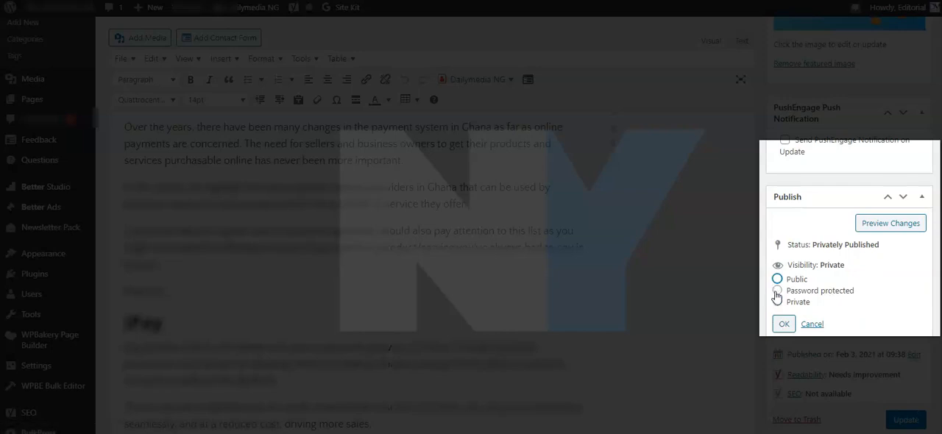
{"action": "left_click", "coordinate": [778, 291]}
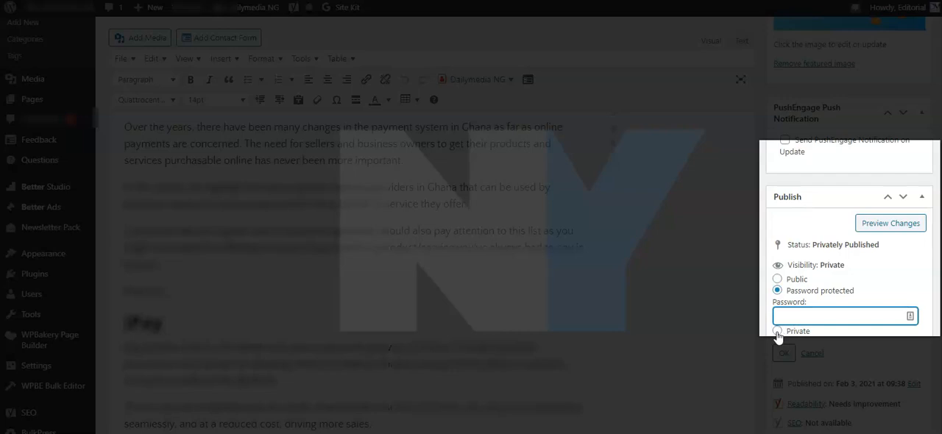
{"action": "left_click", "coordinate": [778, 333]}
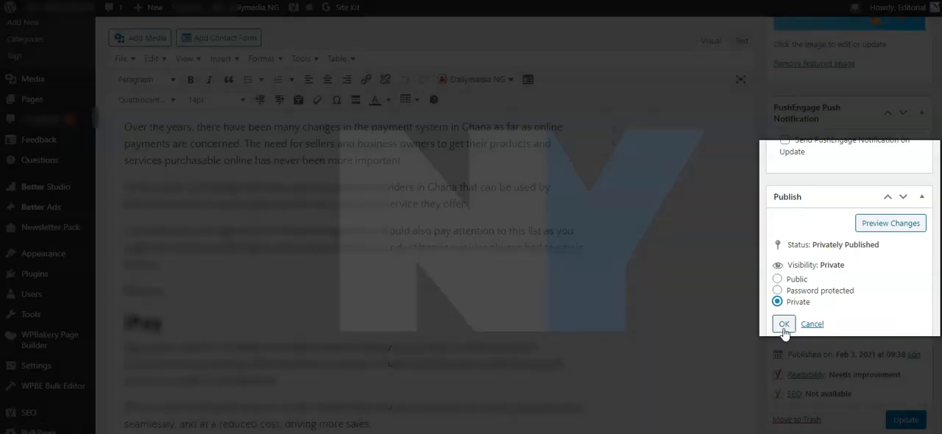
{"action": "left_click", "coordinate": [783, 324]}
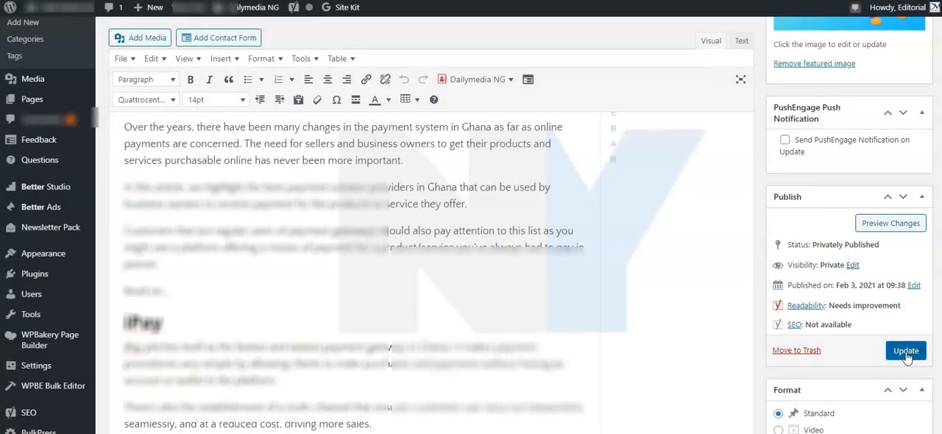
- Update the post so it is saved as privately published with a 'Post updated' notice
{"action": "left_click", "coordinate": [904, 351]}
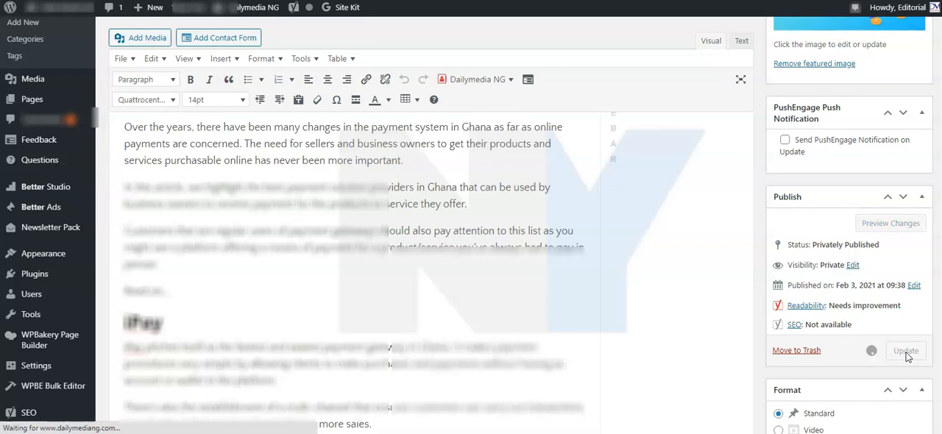
{"action": "scroll", "scroll_direction": "down", "scroll_amount": 3}
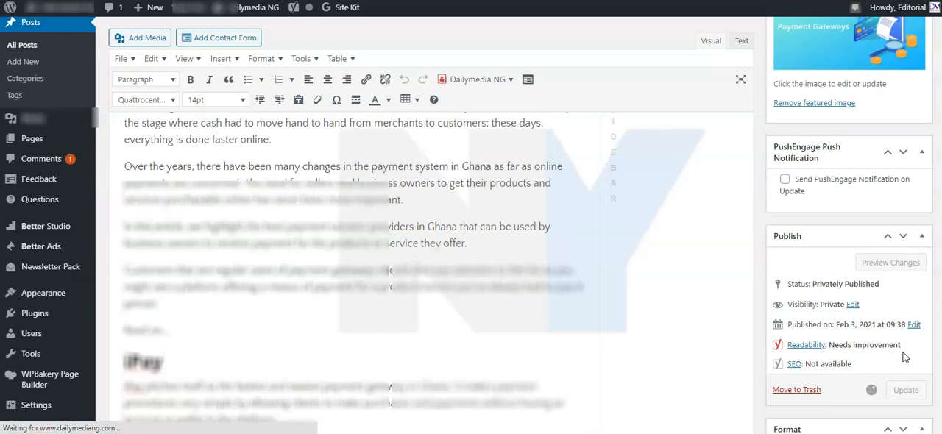
{"action": "left_click", "coordinate": [906, 388]}
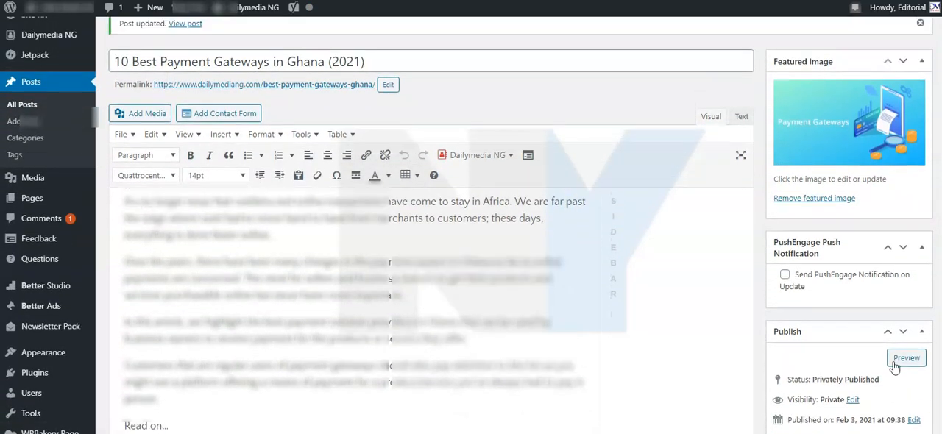
{"action": "mouse_move", "coordinate": [905, 362]}
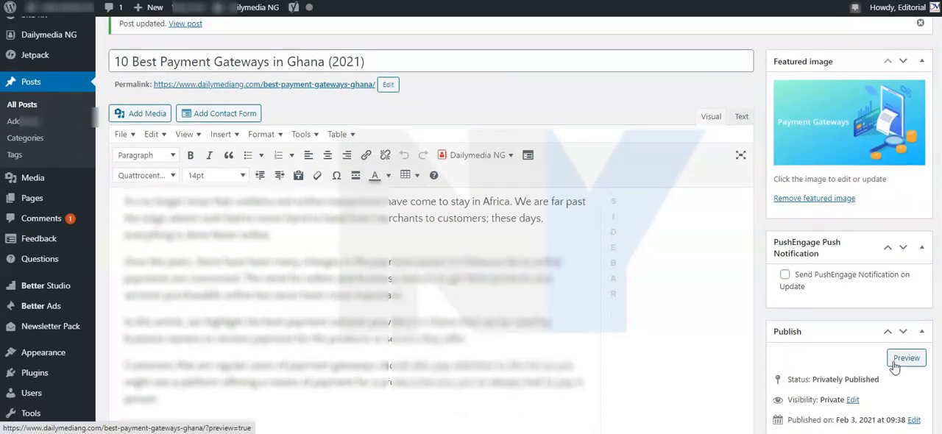